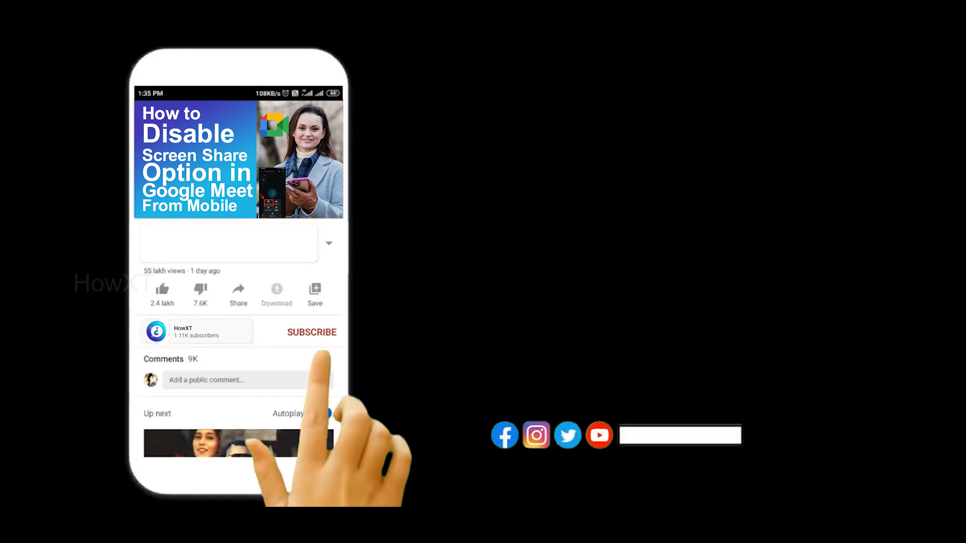
# Search Google in Chrome for the 'get adobe reader' suggestion.
pyautogui.click(311, 332)
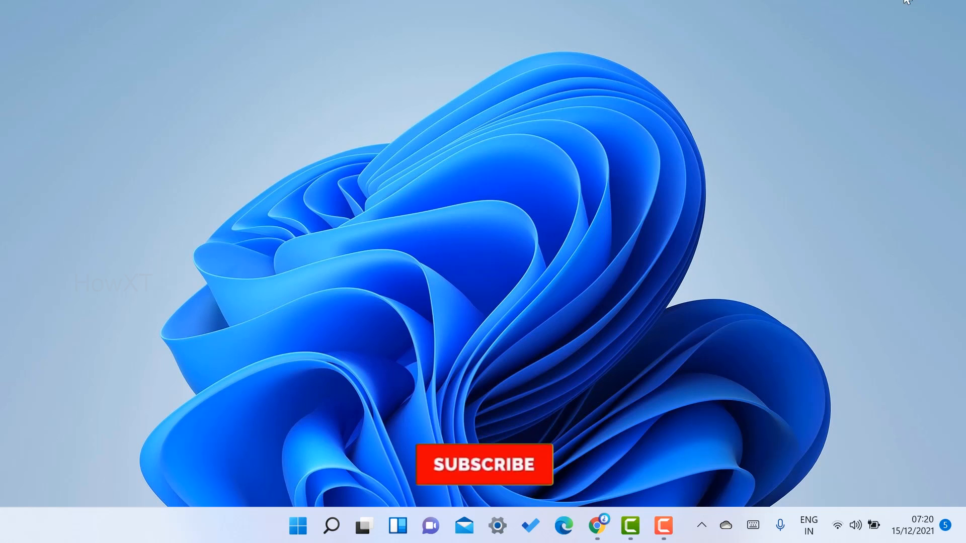
pyautogui.click(597, 525)
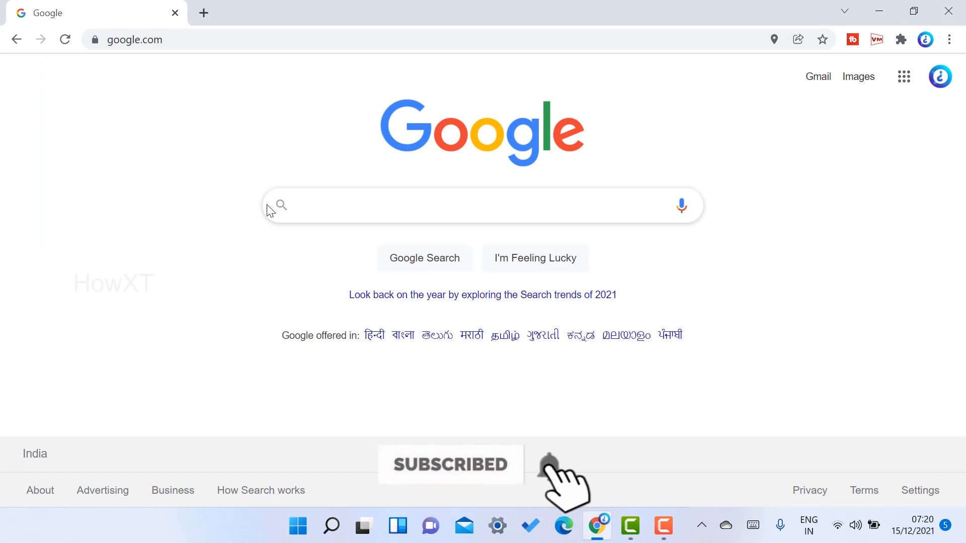
pyautogui.write('get')
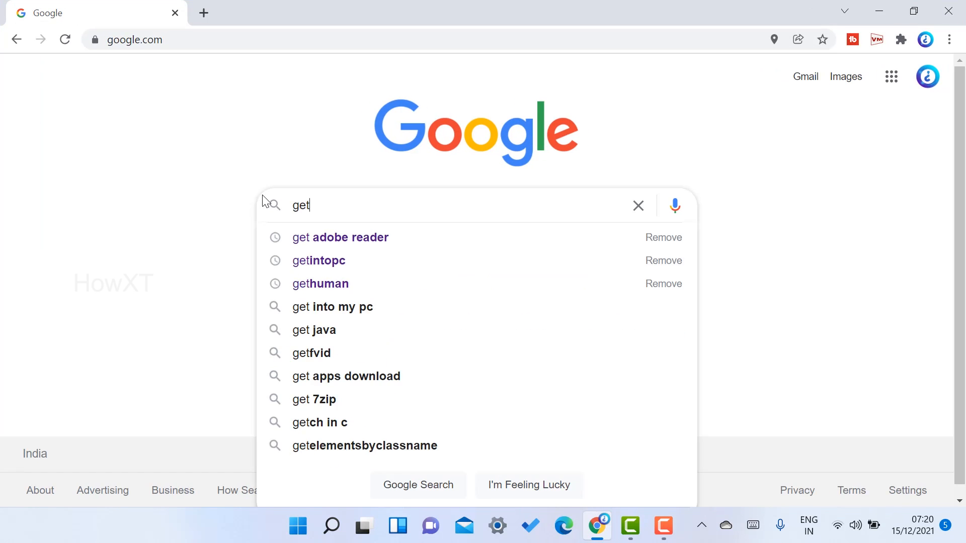
pyautogui.click(340, 237)
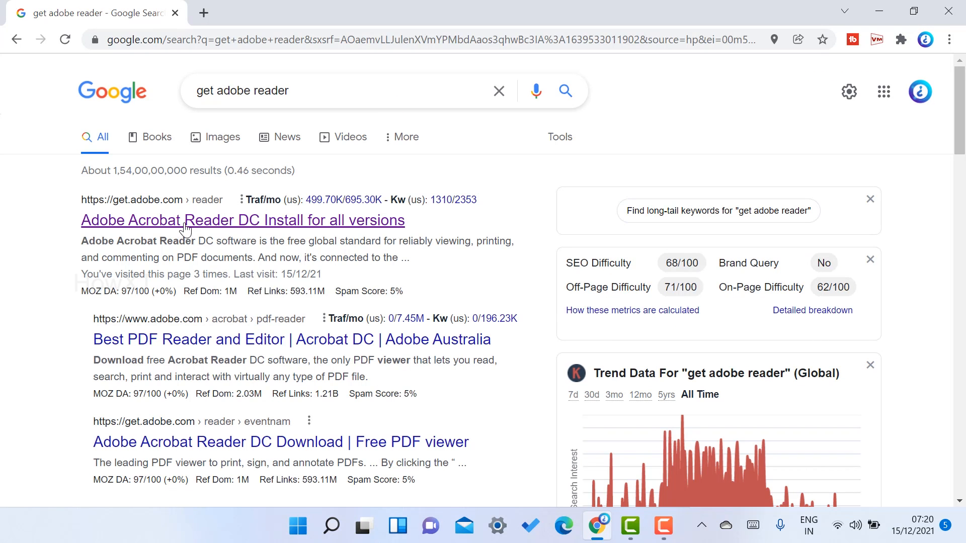
pyautogui.moveTo(178, 223)
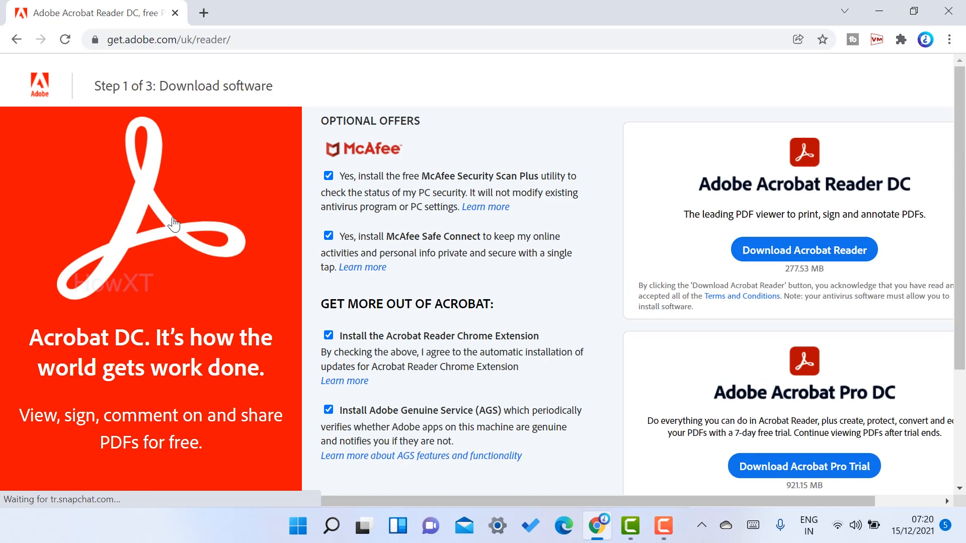
pyautogui.moveTo(265, 311)
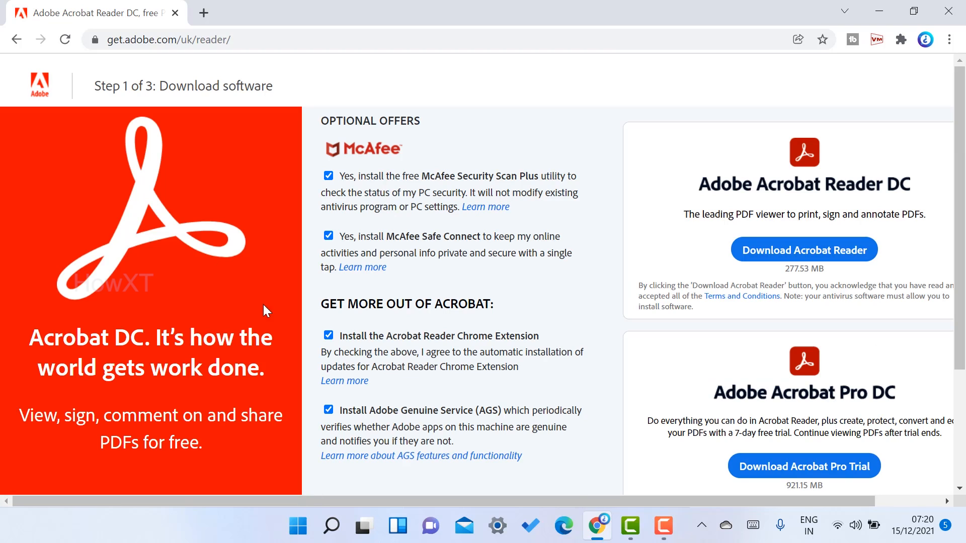
pyautogui.moveTo(827, 386)
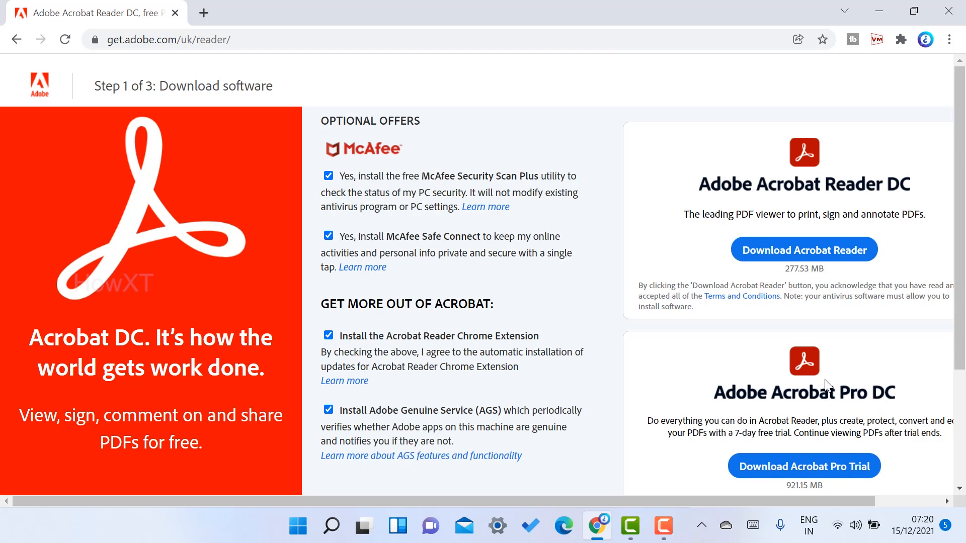
pyautogui.moveTo(670, 224)
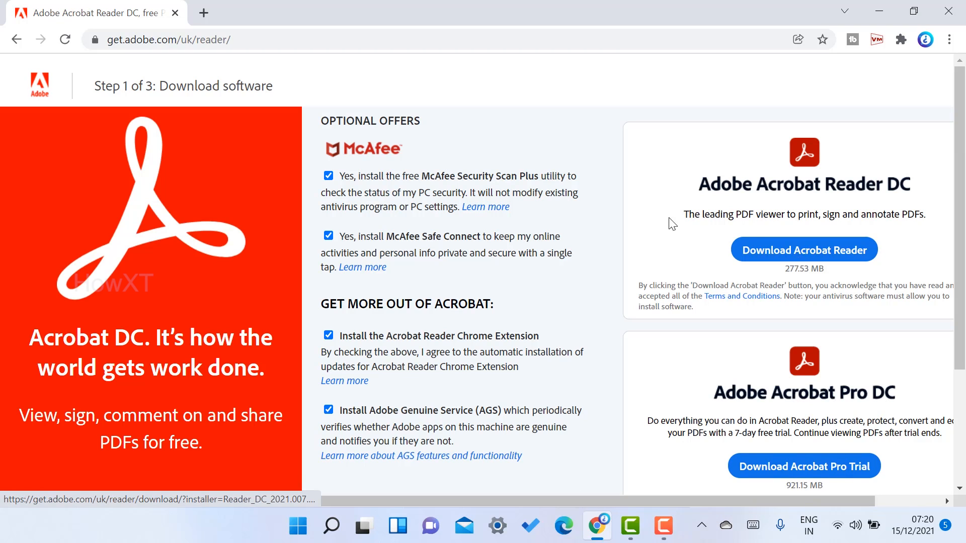
pyautogui.moveTo(758, 265)
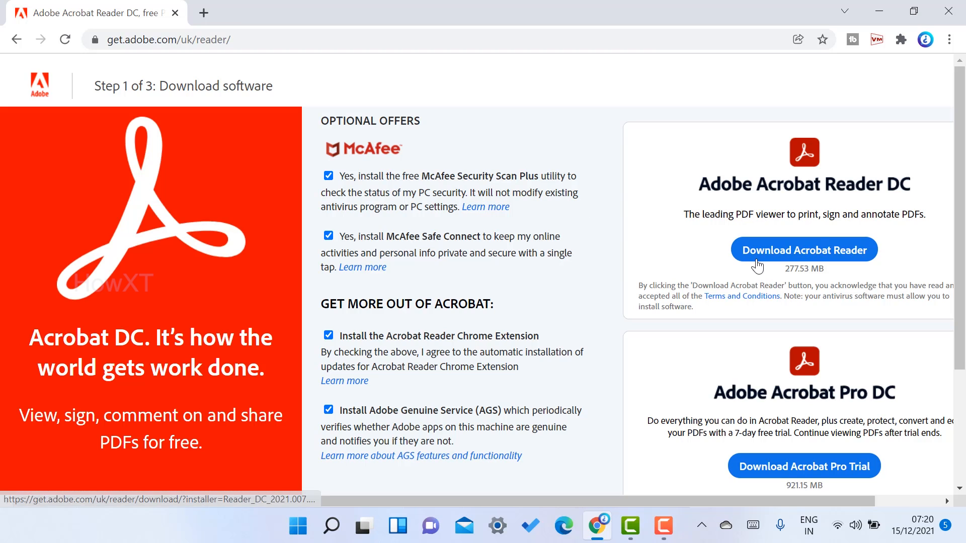
pyautogui.moveTo(819, 265)
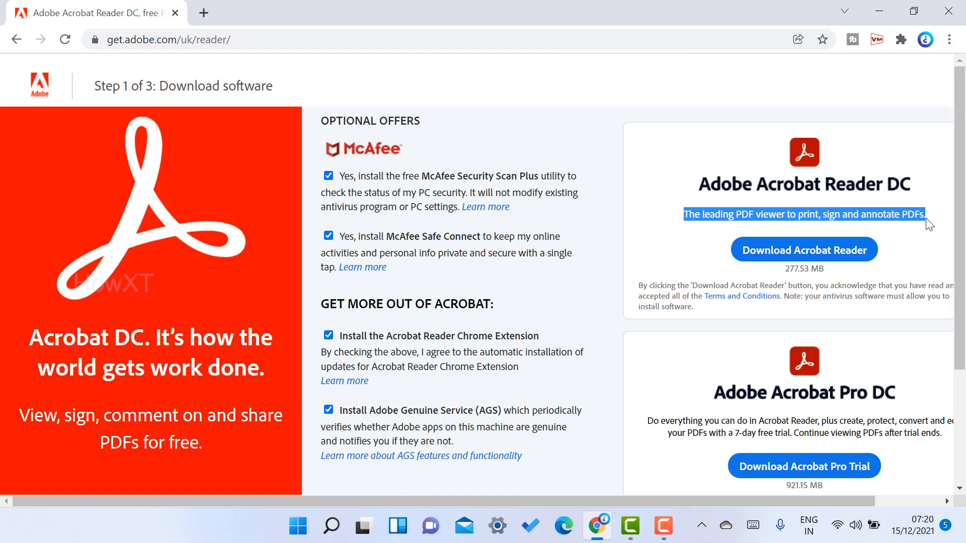
pyautogui.moveTo(731, 403)
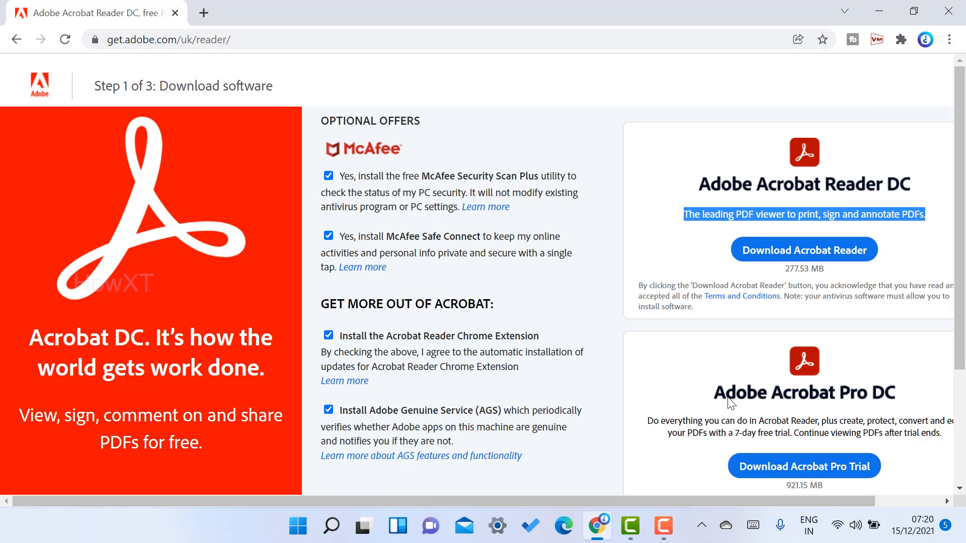
pyautogui.moveTo(725, 406)
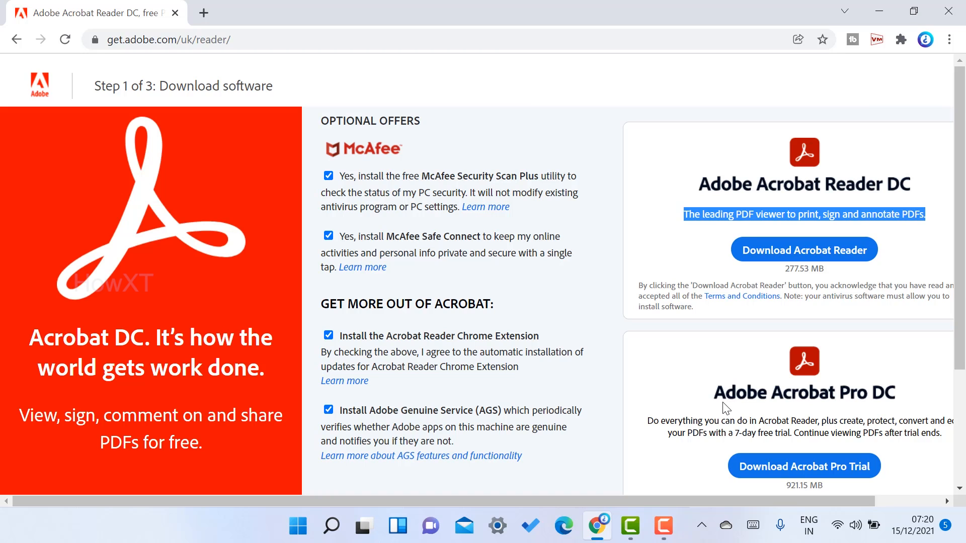
pyautogui.moveTo(816, 475)
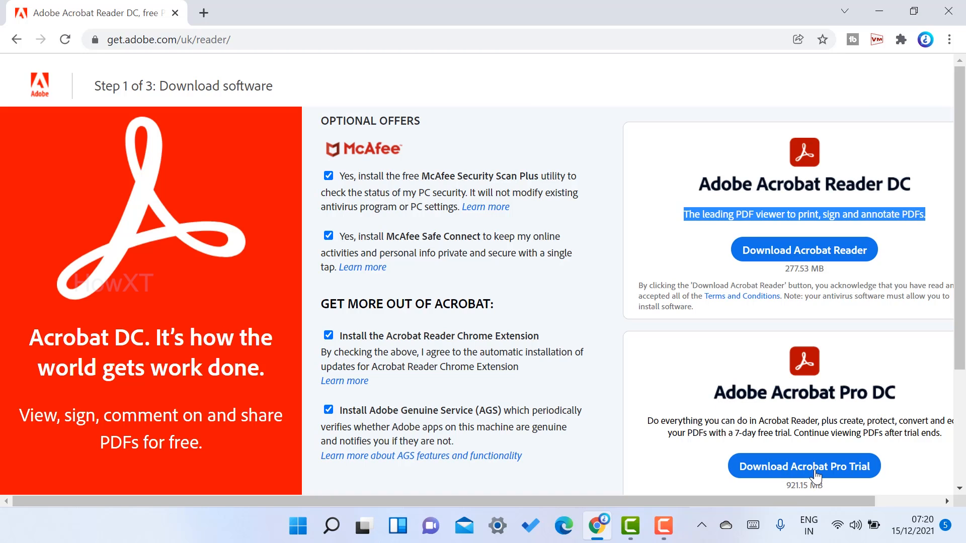
pyautogui.moveTo(807, 455)
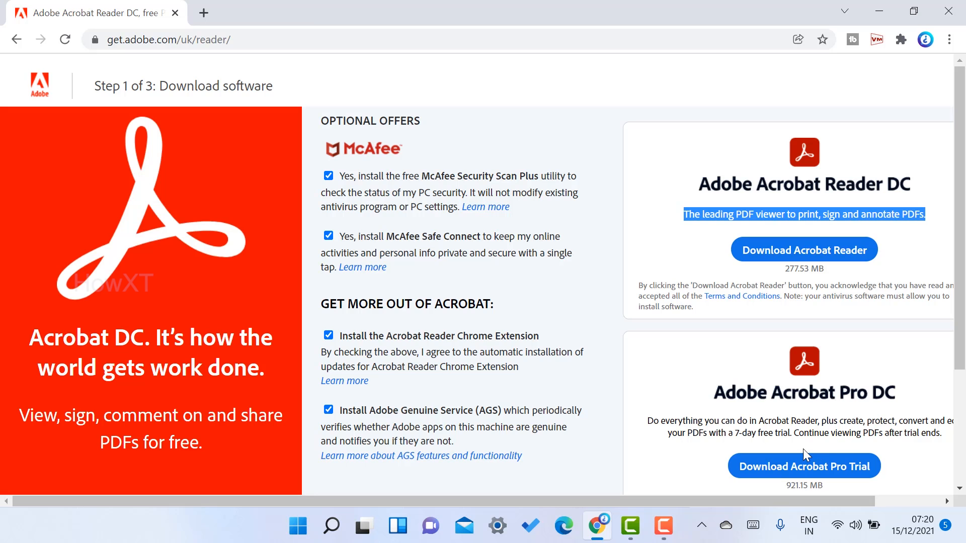
pyautogui.moveTo(794, 283)
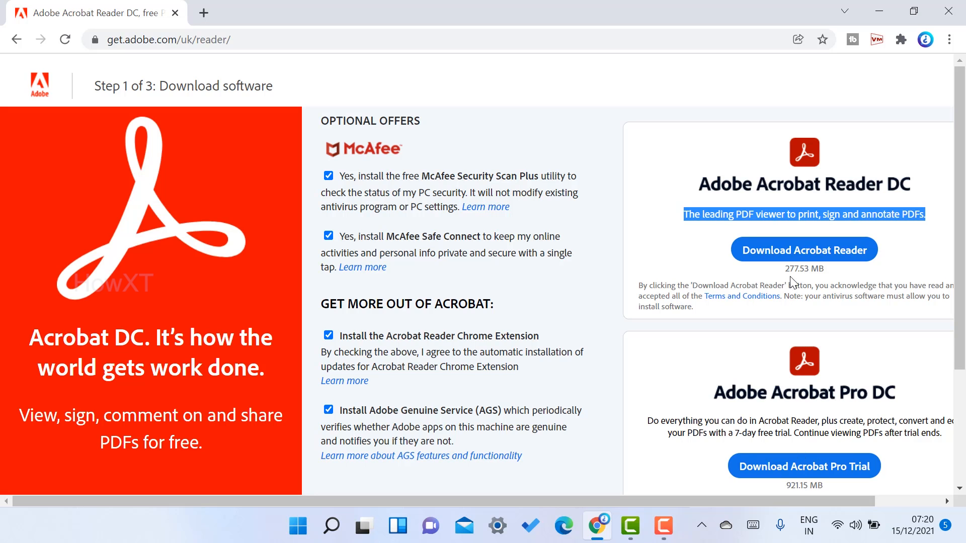
pyautogui.scroll(-3)
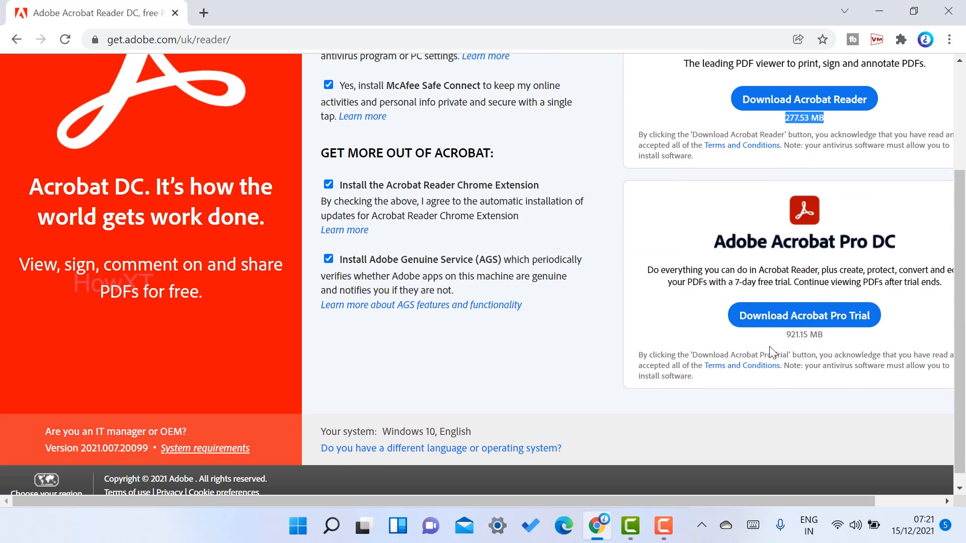
pyautogui.scroll(3)
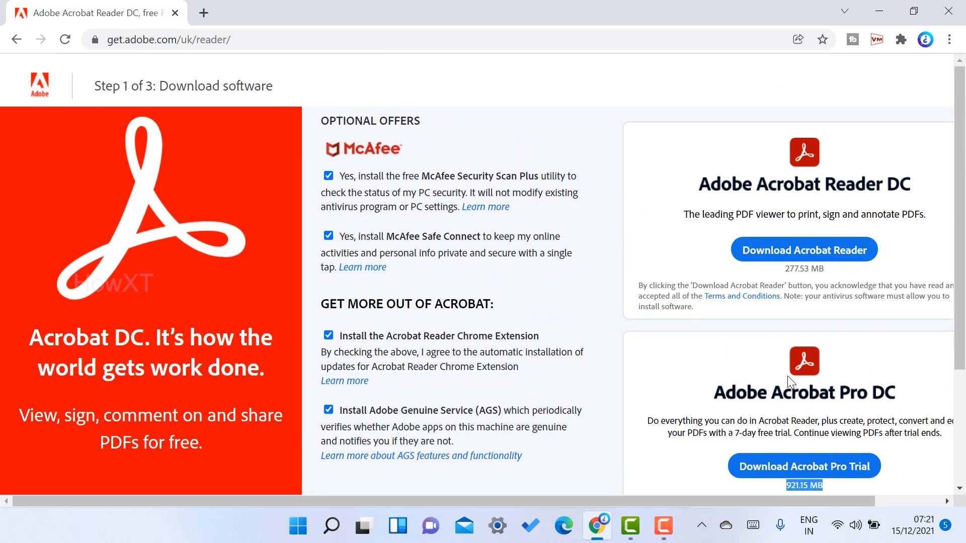
pyautogui.moveTo(565, 297)
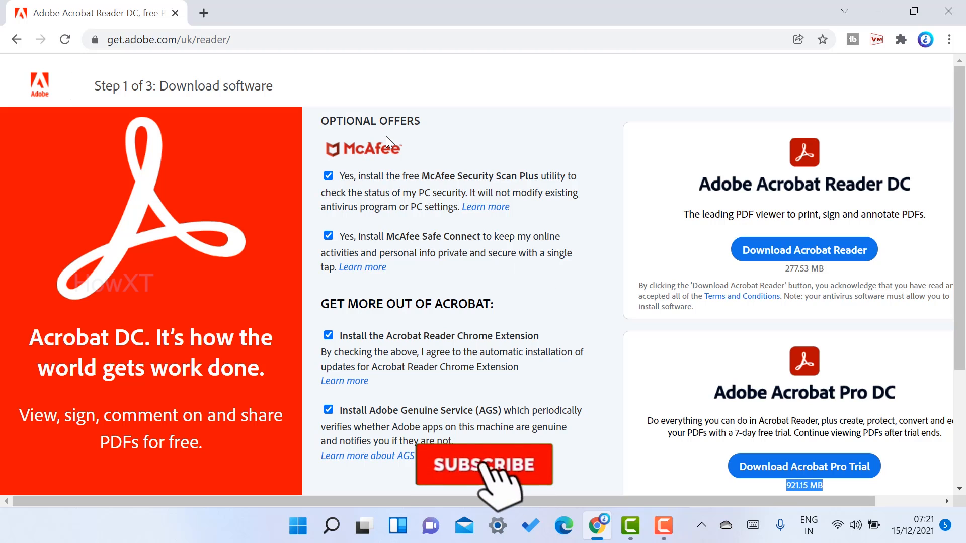
pyautogui.click(484, 465)
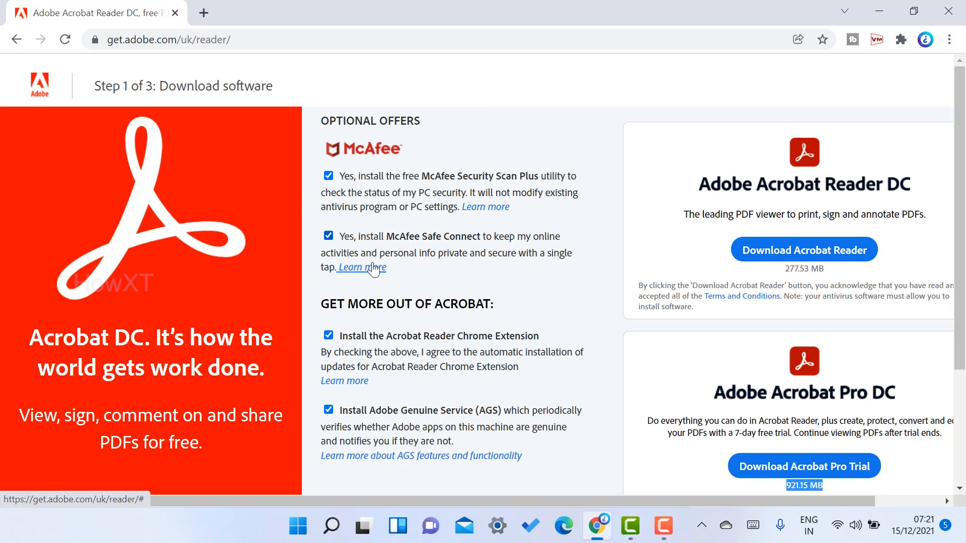
pyautogui.moveTo(434, 357)
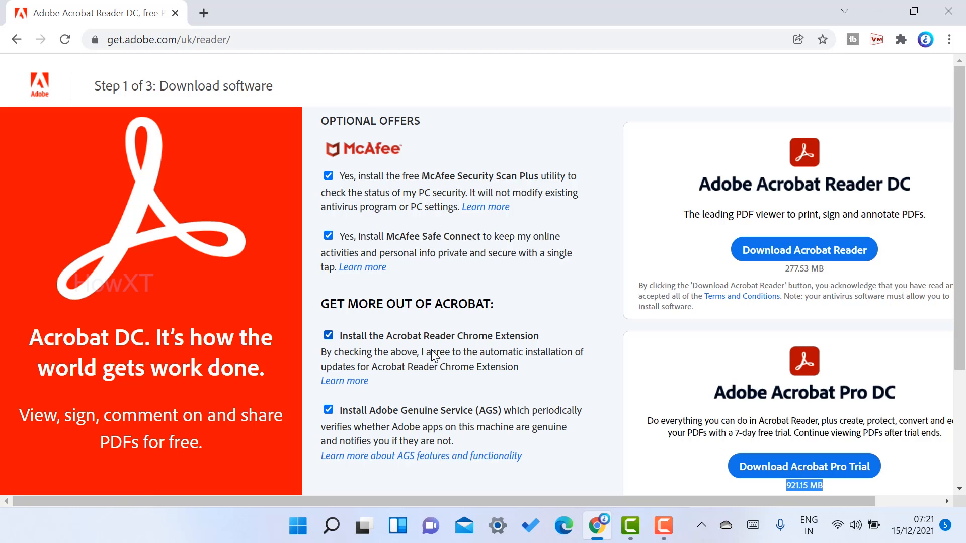
# Untick both McAfee offers and download the Acrobat Reader DC installer.
pyautogui.click(328, 175)
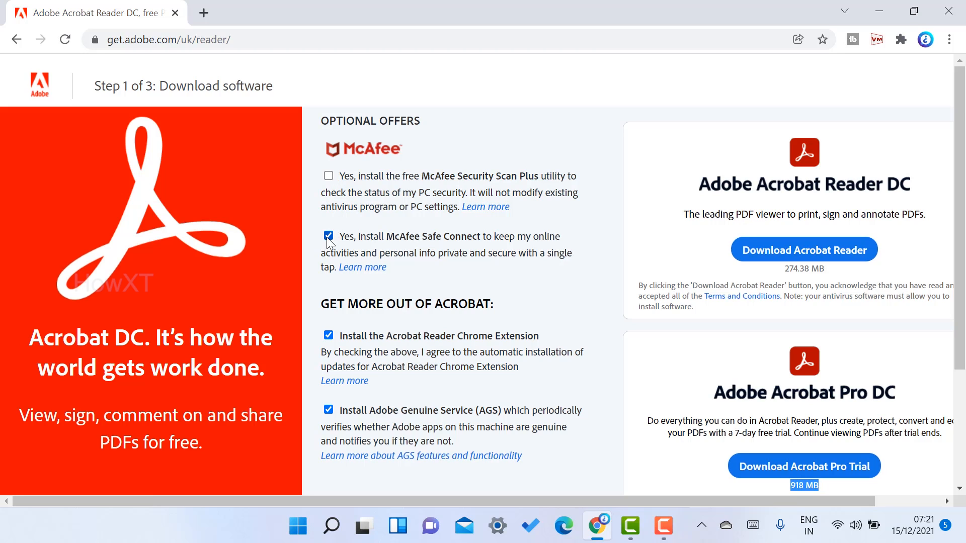
pyautogui.click(328, 236)
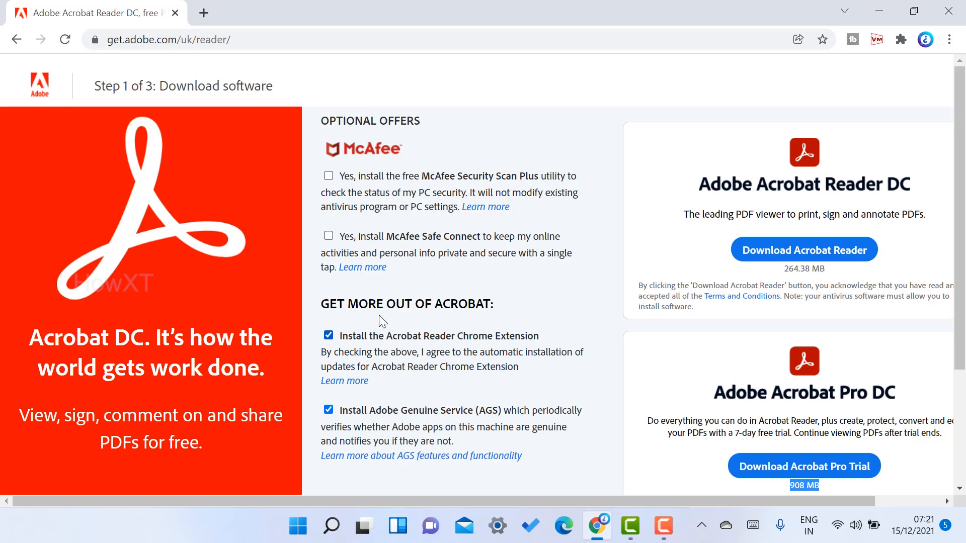
pyautogui.moveTo(394, 333)
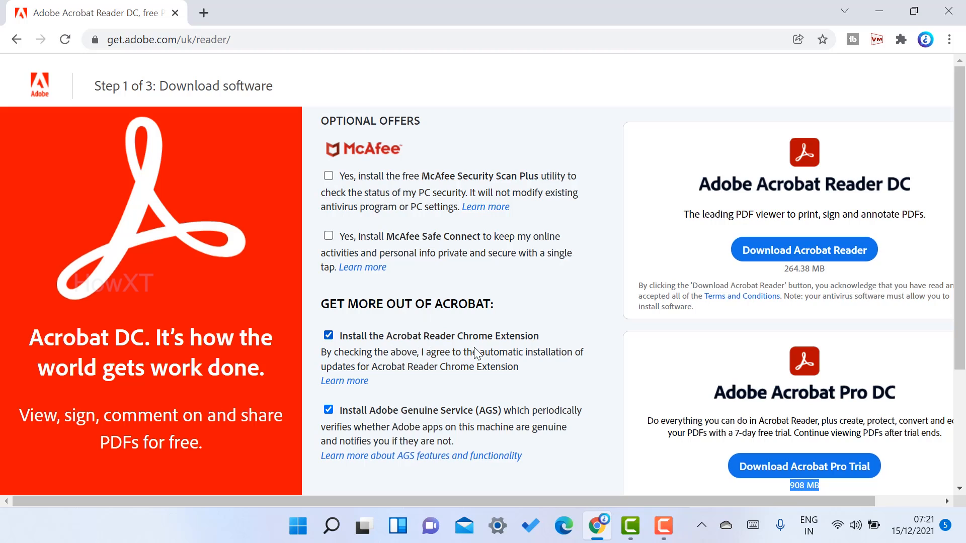
pyautogui.moveTo(499, 353)
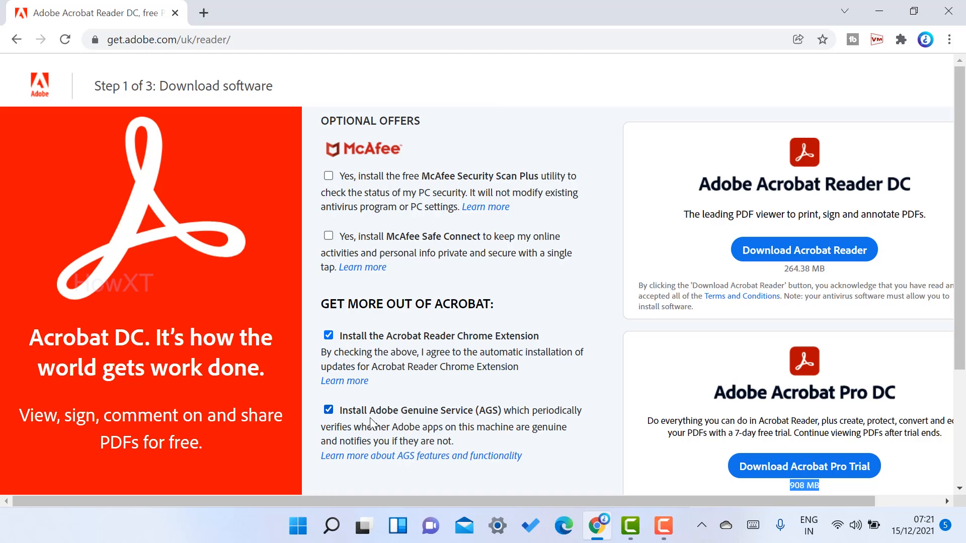
pyautogui.moveTo(507, 426)
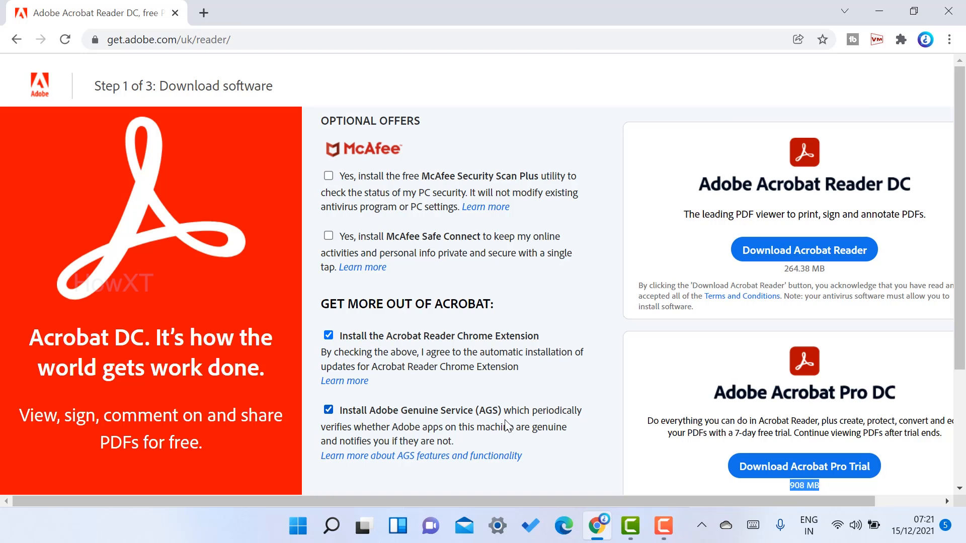
pyautogui.moveTo(427, 392)
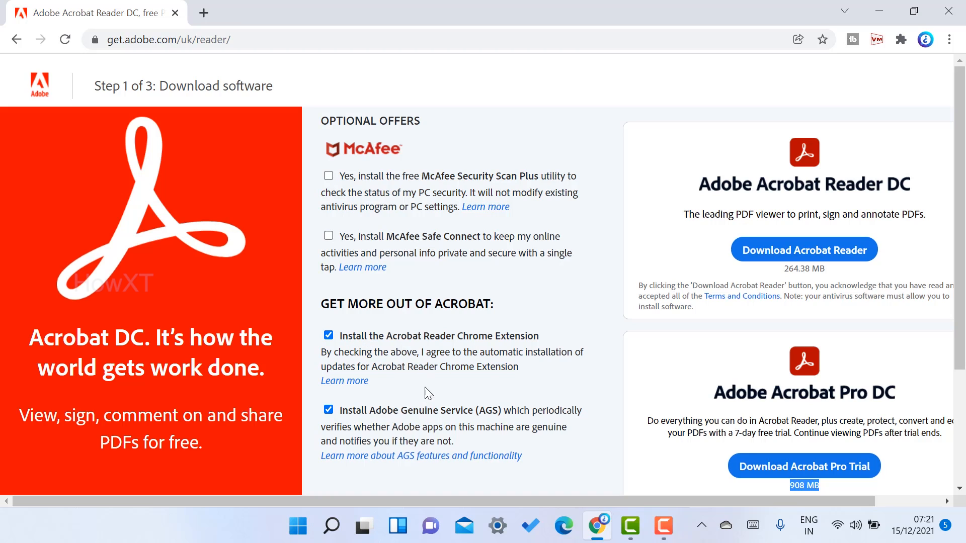
pyautogui.moveTo(348, 153)
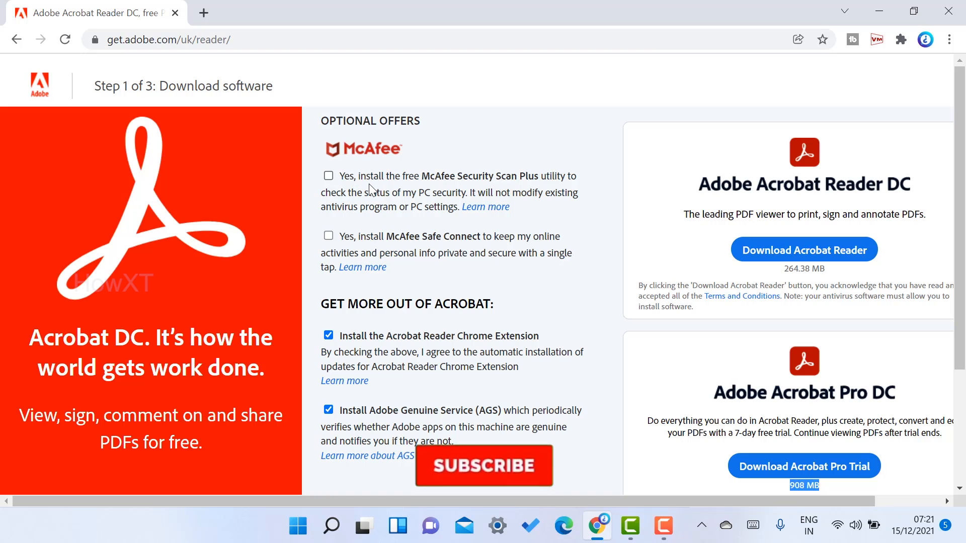
pyautogui.click(483, 465)
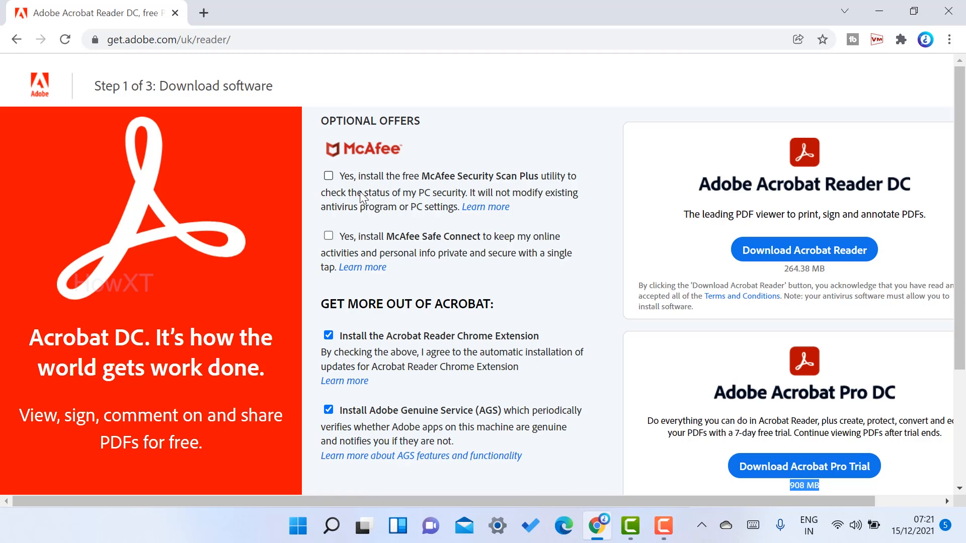
pyautogui.moveTo(488, 140)
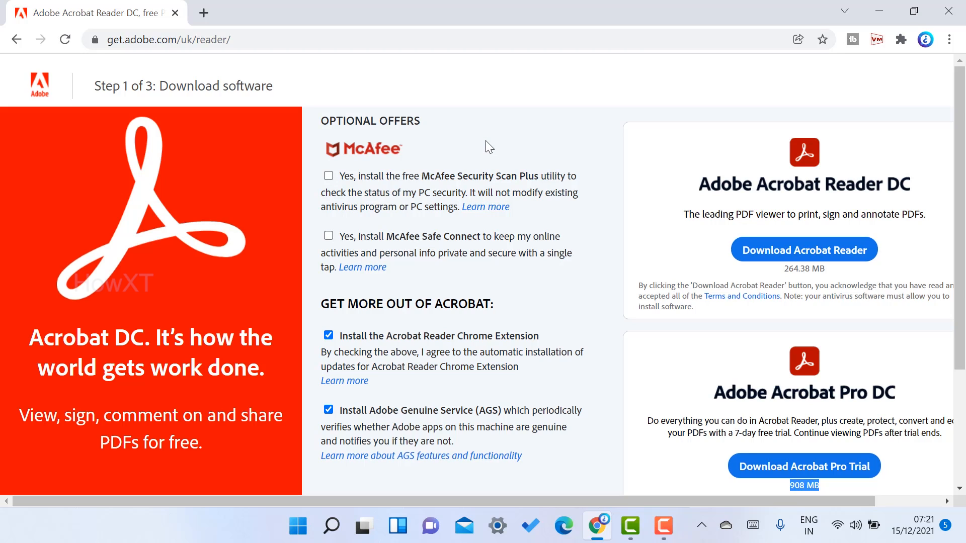
pyautogui.moveTo(337, 182)
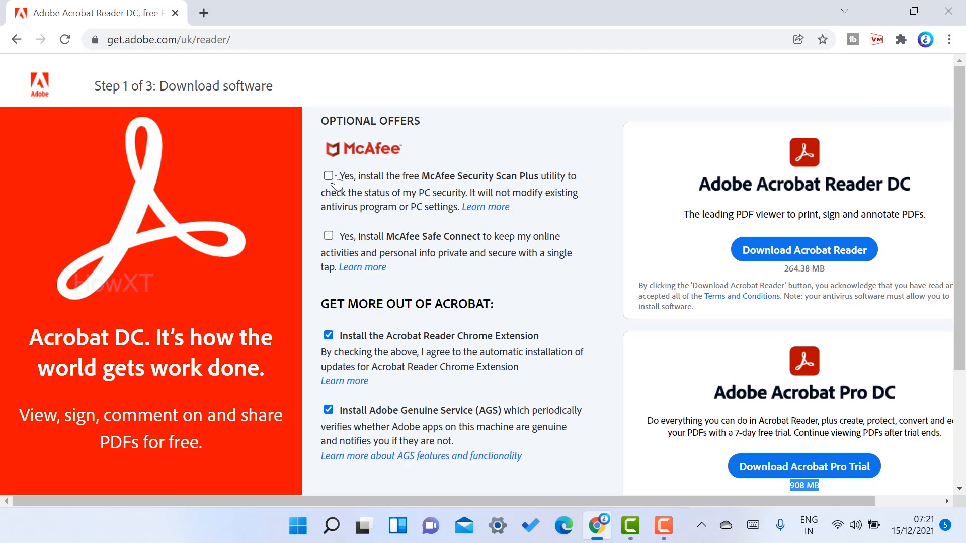
pyautogui.moveTo(804, 250)
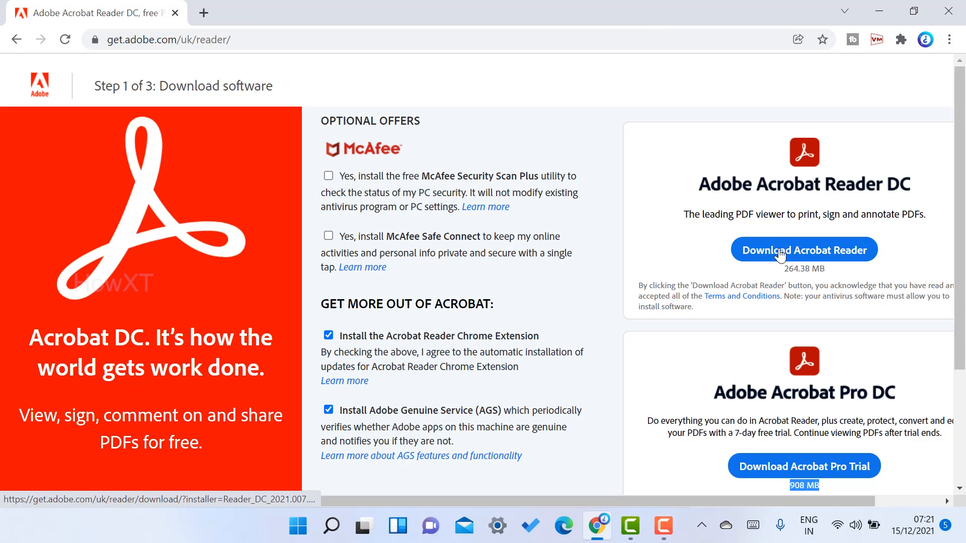
pyautogui.click(803, 249)
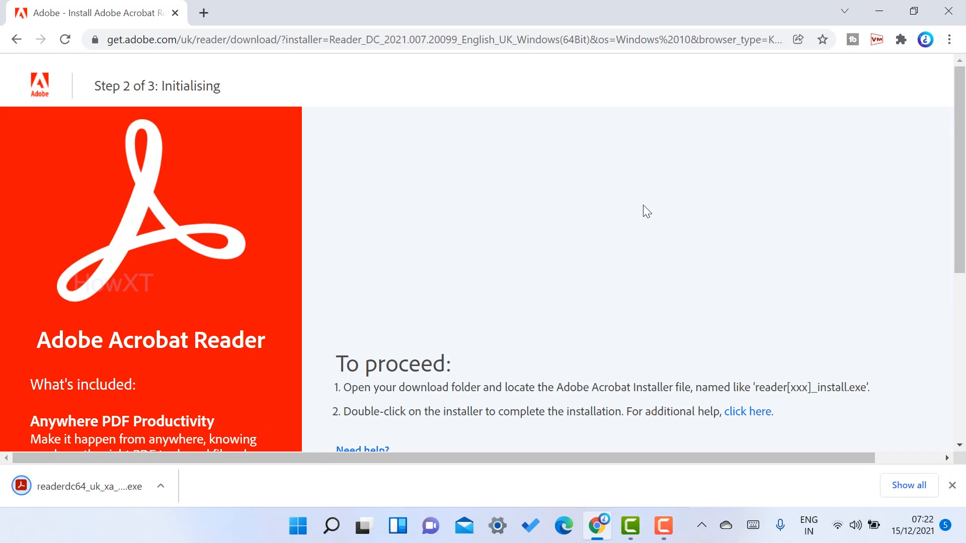
pyautogui.moveTo(394, 368)
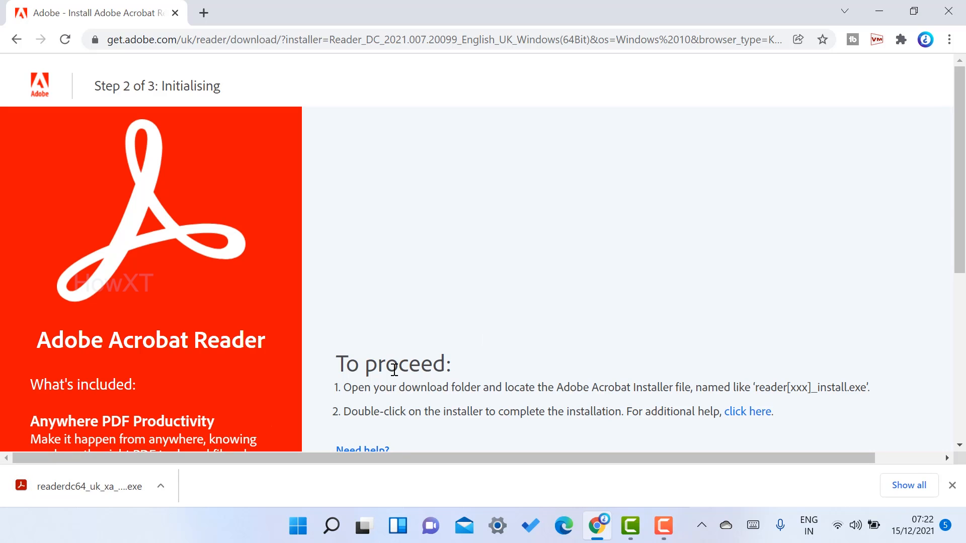
# Run the downloaded installer, allow it, and finish setup with Acrobat Reader launching.
pyautogui.click(88, 486)
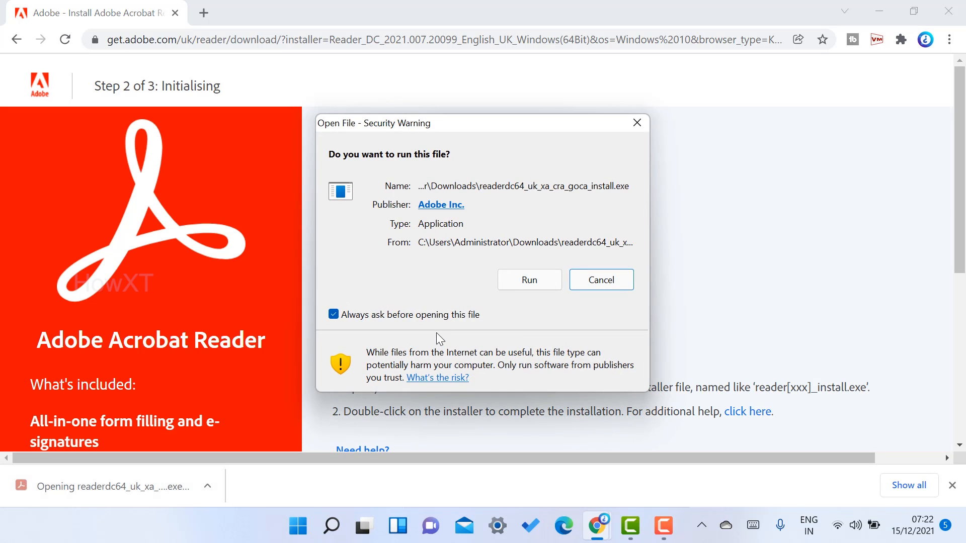
pyautogui.click(529, 280)
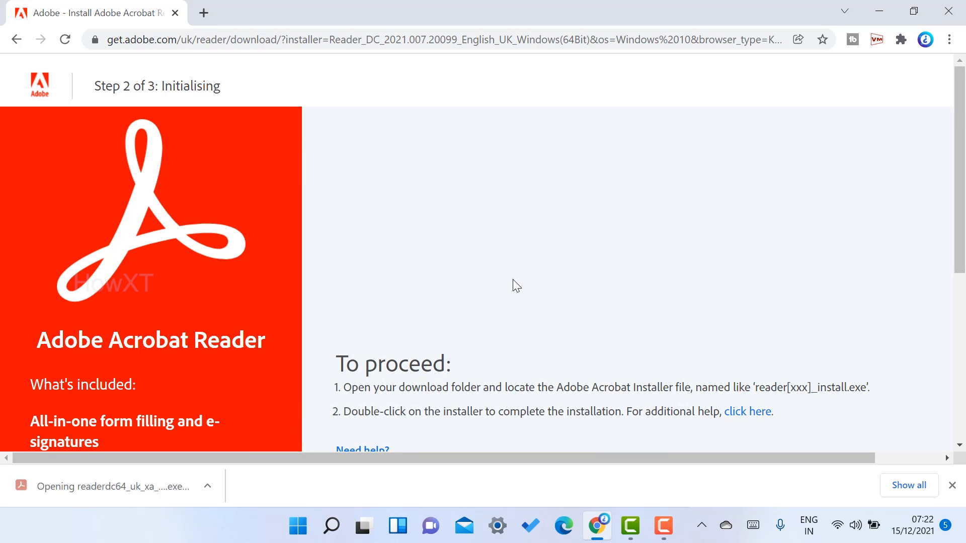
pyautogui.click(110, 487)
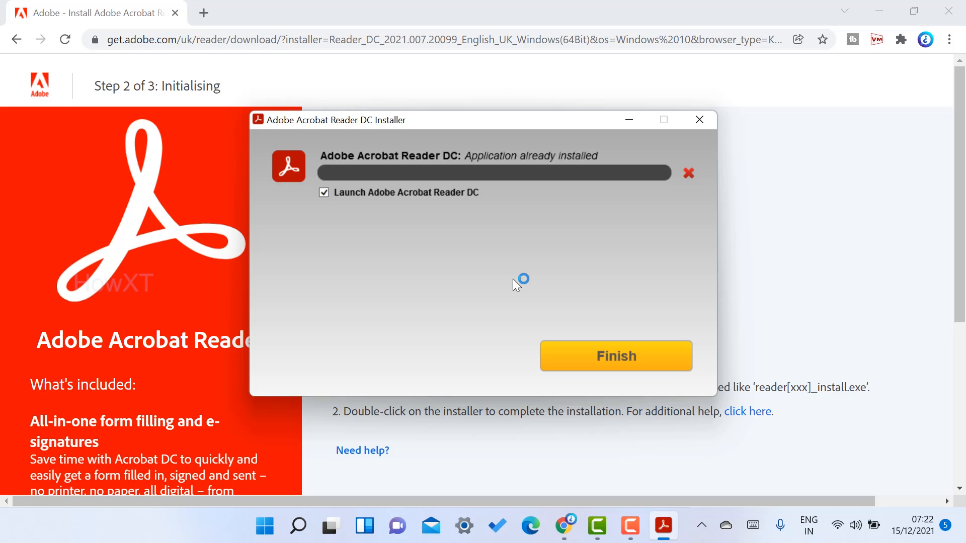
pyautogui.moveTo(497, 179)
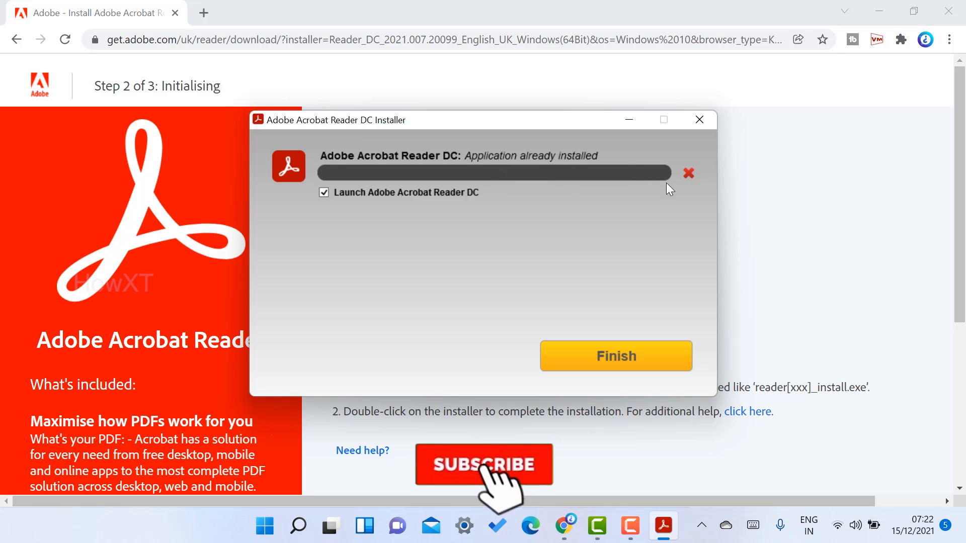
pyautogui.click(615, 355)
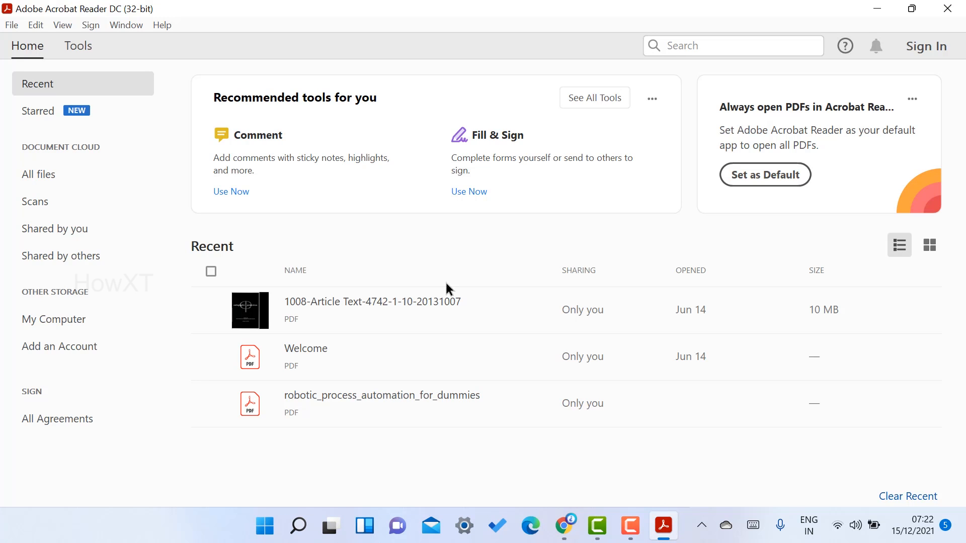
pyautogui.moveTo(326, 414)
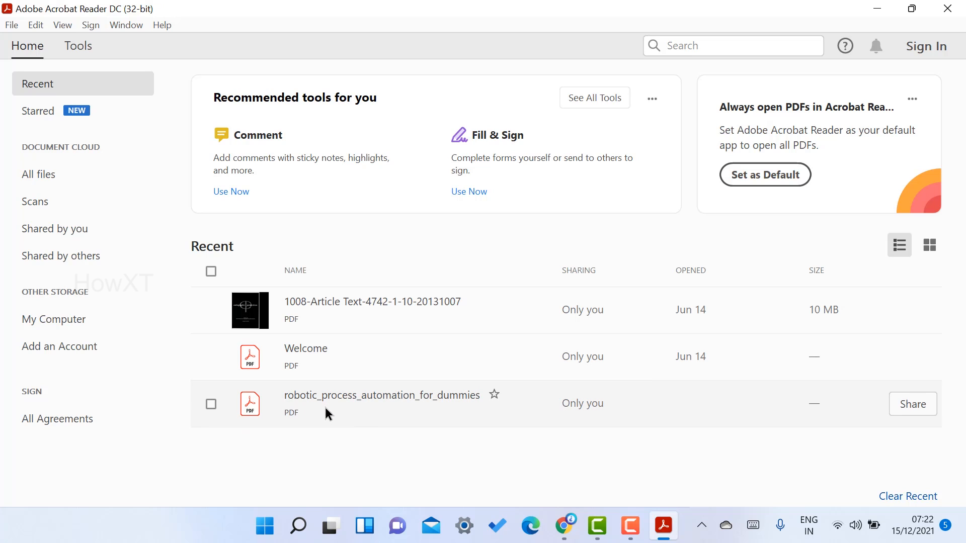
# Decline the default-app prompt, dismiss the missing robotic_process file, and open Welcome.
pyautogui.click(764, 174)
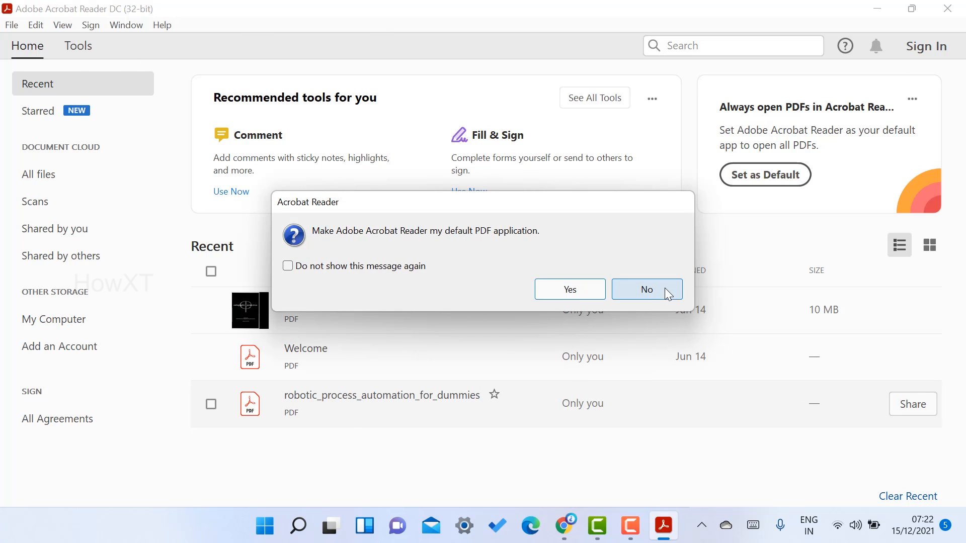
pyautogui.click(646, 289)
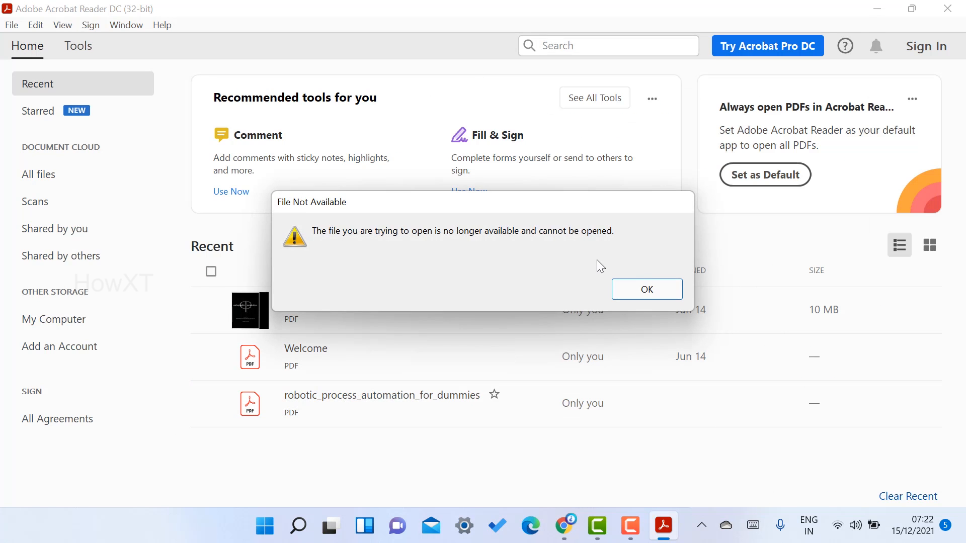
pyautogui.click(646, 289)
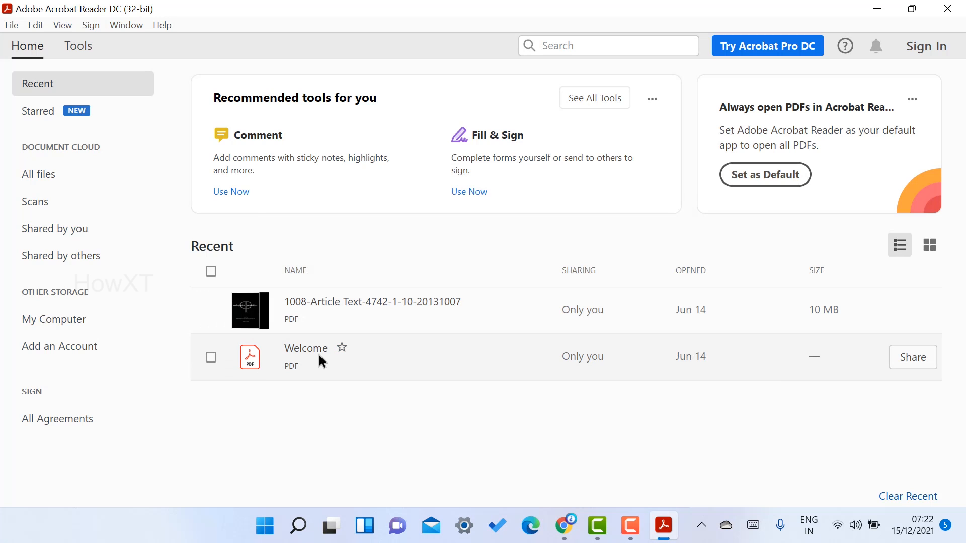
pyautogui.doubleClick(305, 348)
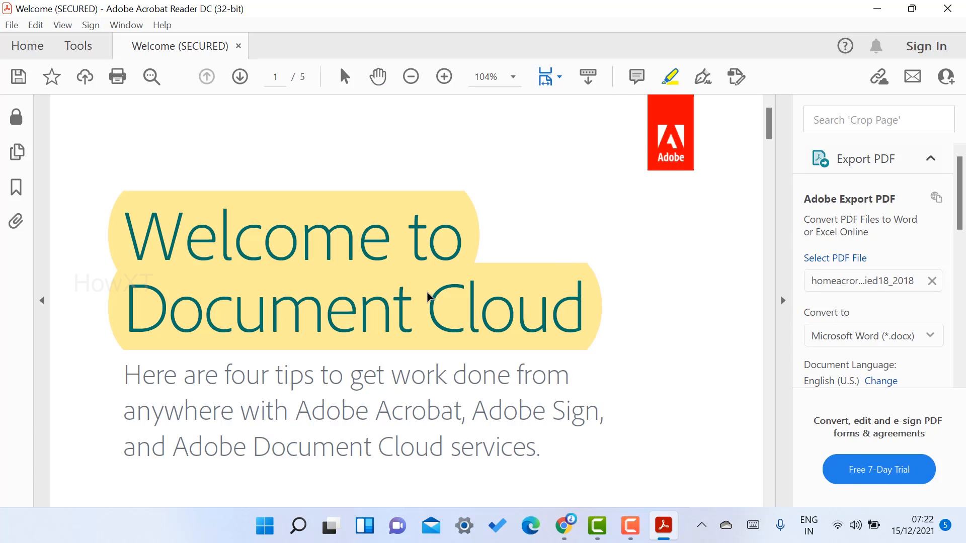
# Highlight 'Desktop, web, or mobile—it's up to you.' and 'Work on your desktop' on page 2.
pyautogui.scroll(-3)
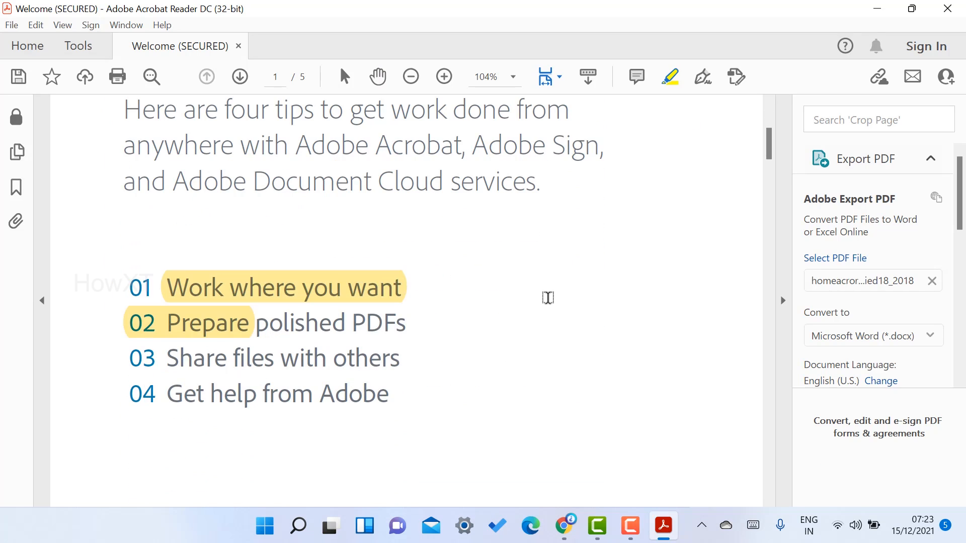
pyautogui.scroll(-3)
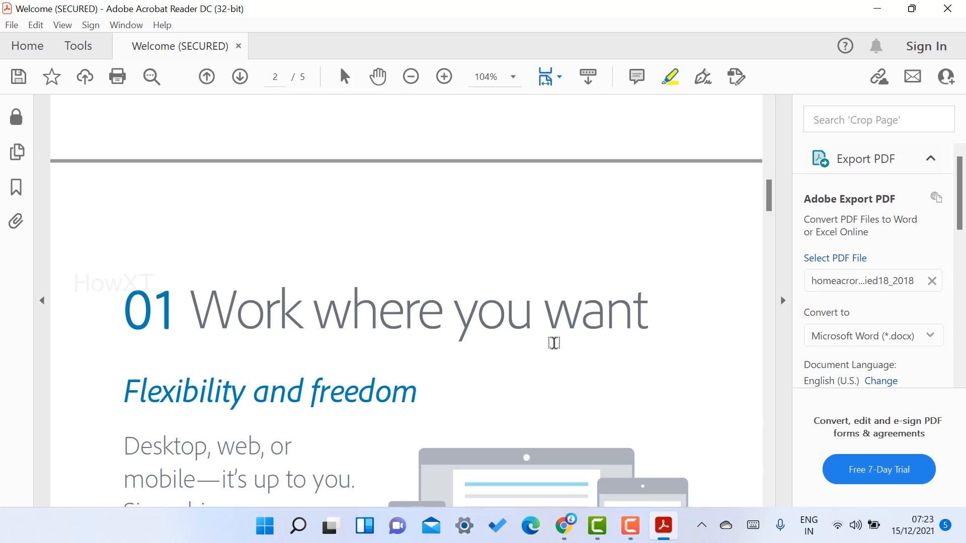
pyautogui.scroll(-3)
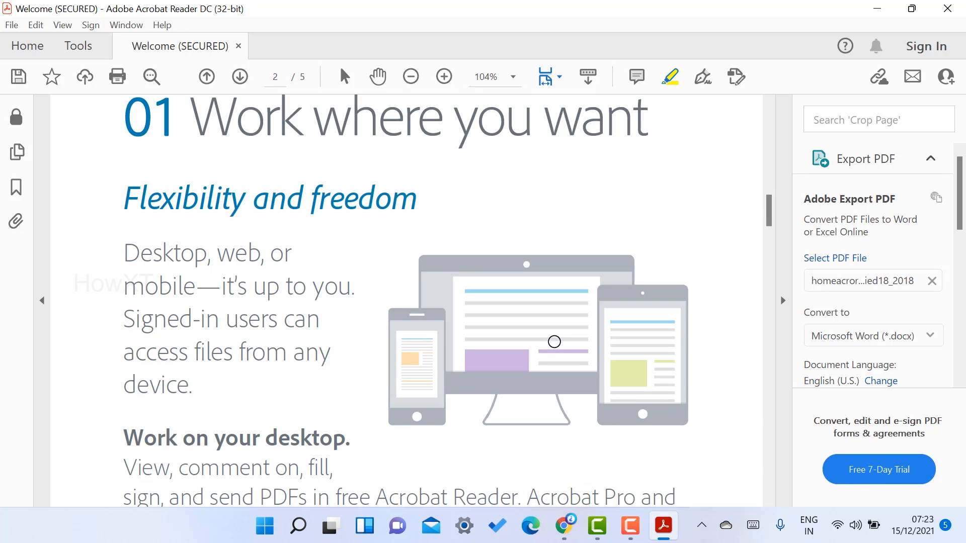
pyautogui.moveTo(151, 290)
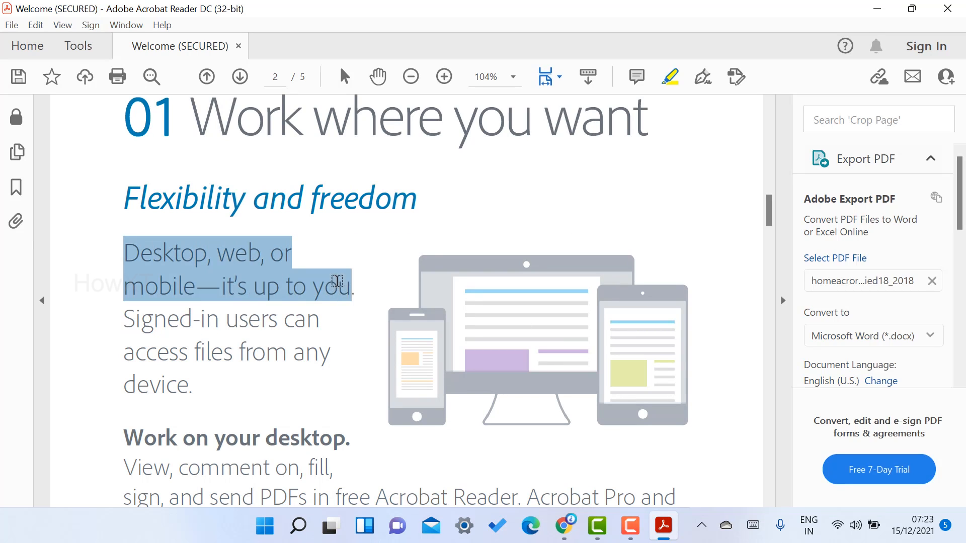
pyautogui.click(669, 76)
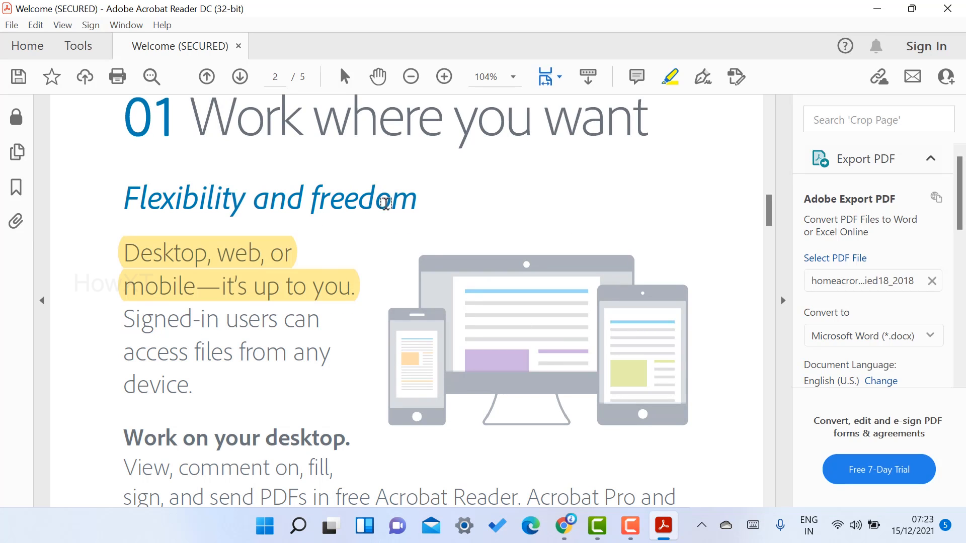
pyautogui.moveTo(205, 289)
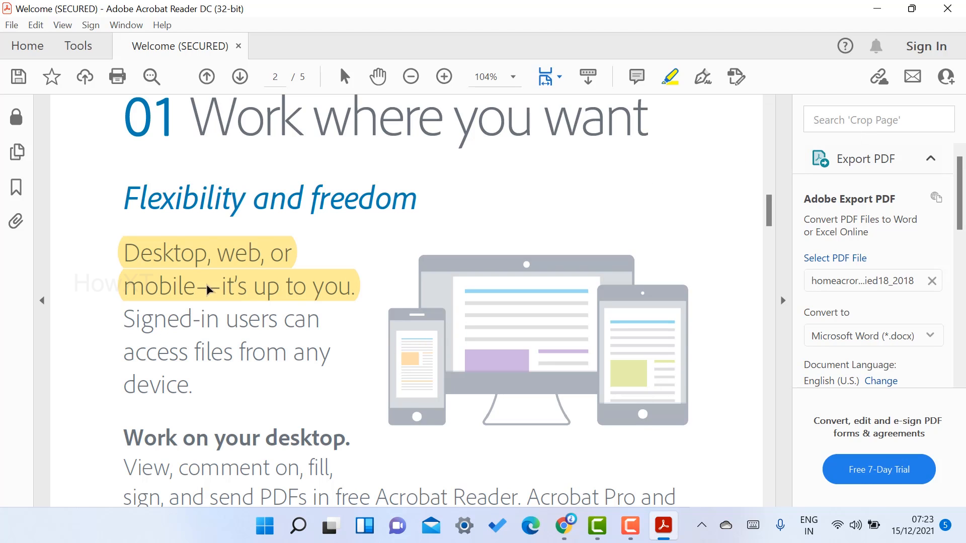
pyautogui.scroll(-3)
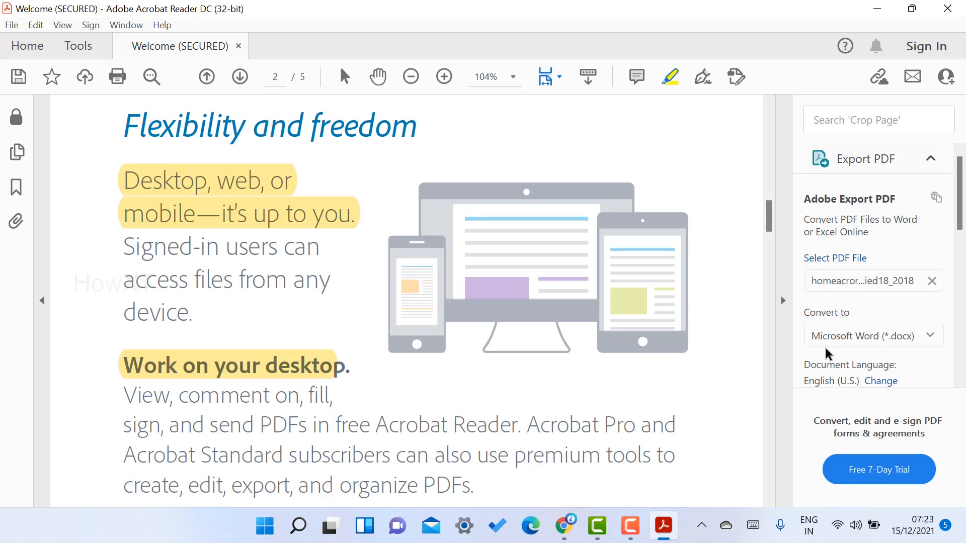
pyautogui.moveTo(636, 77)
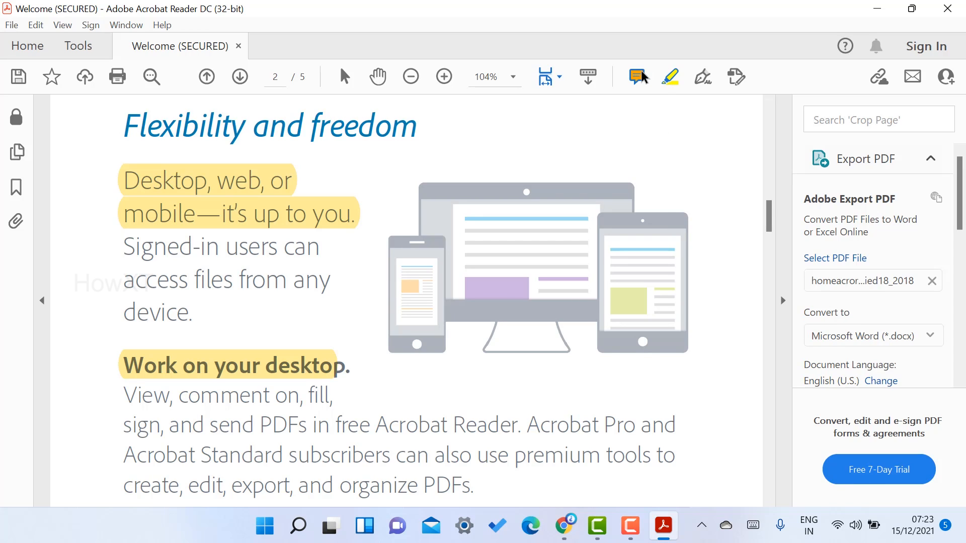
# Change the 'Work on your desktop' highlight colour to light blue.
pyautogui.click(234, 365)
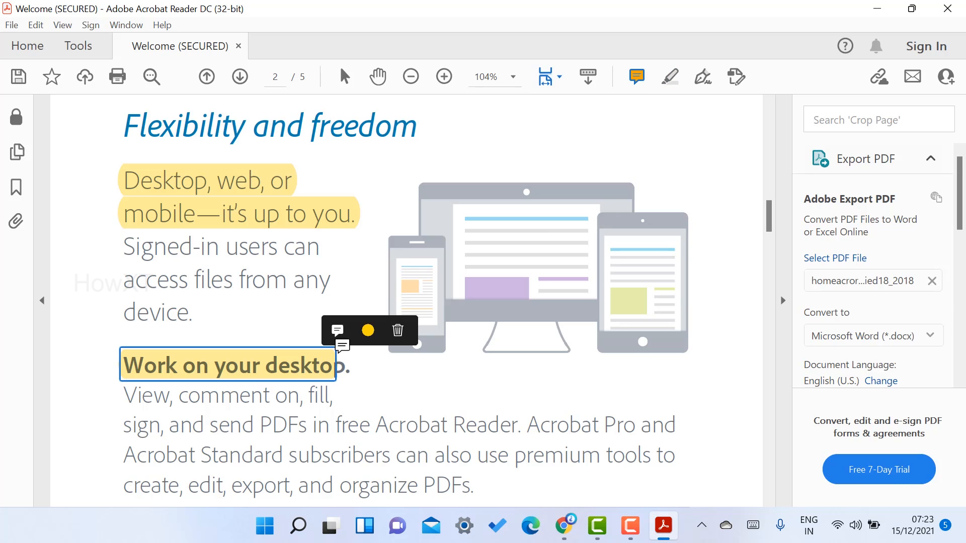
pyautogui.click(368, 331)
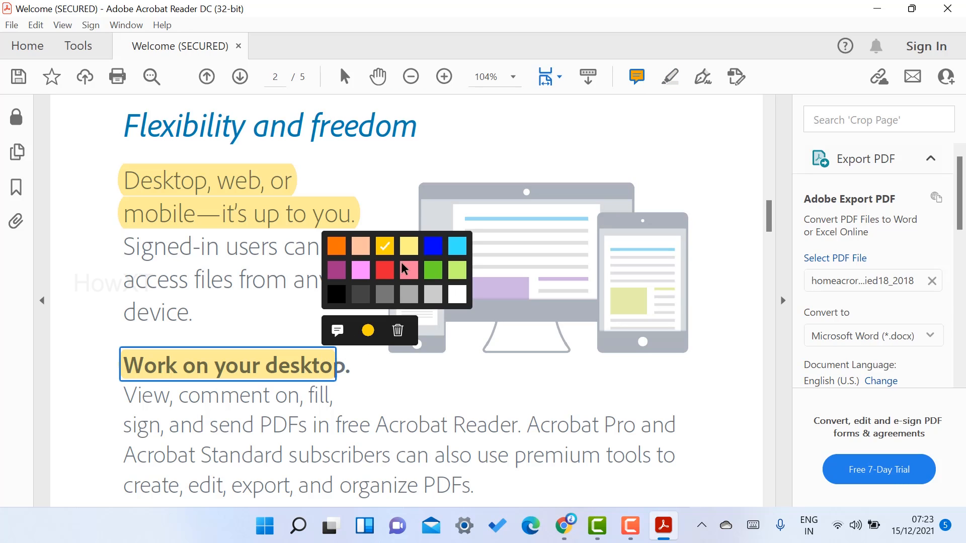
pyautogui.click(408, 269)
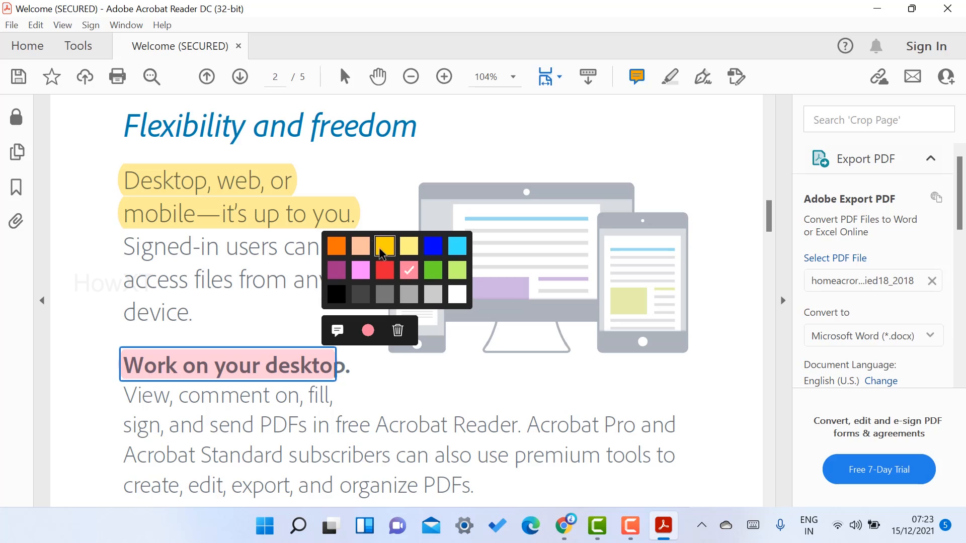
pyautogui.click(458, 247)
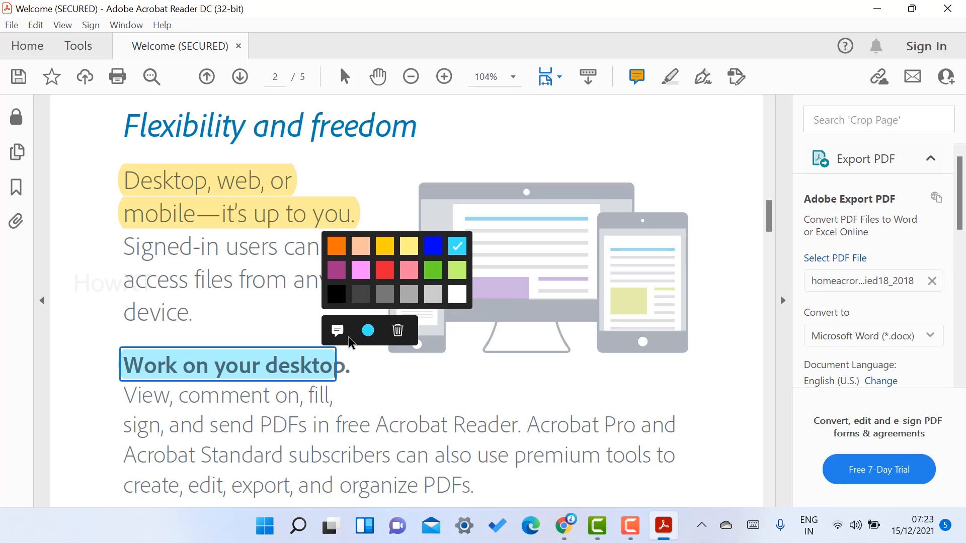
# Post the comment 'This is impor' on the highlight with the reply 'yes'.
pyautogui.click(336, 330)
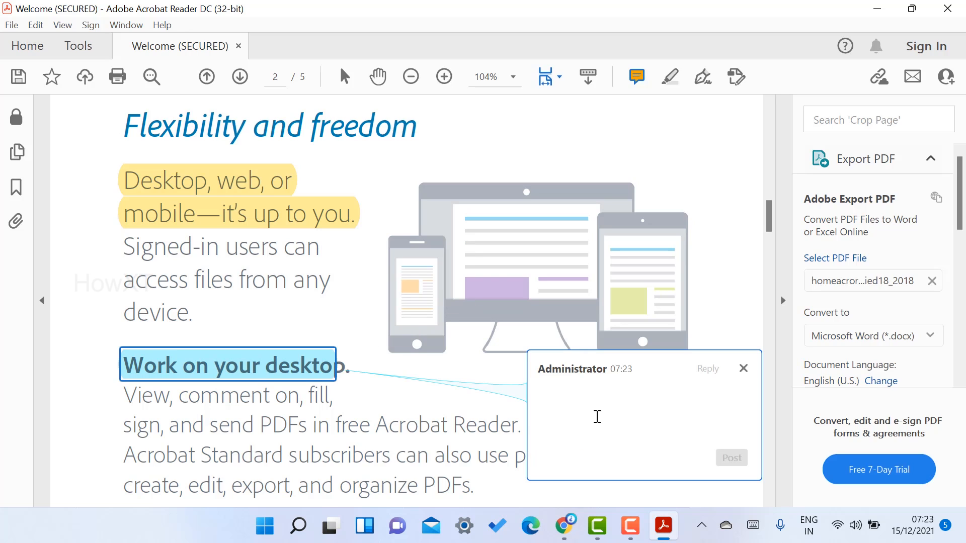
pyautogui.write('T')
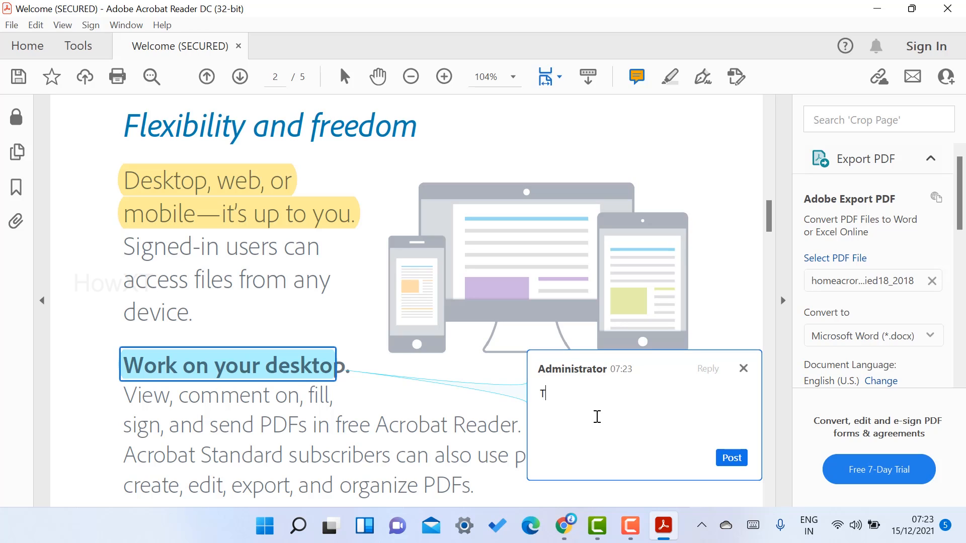
pyautogui.write('his is i')
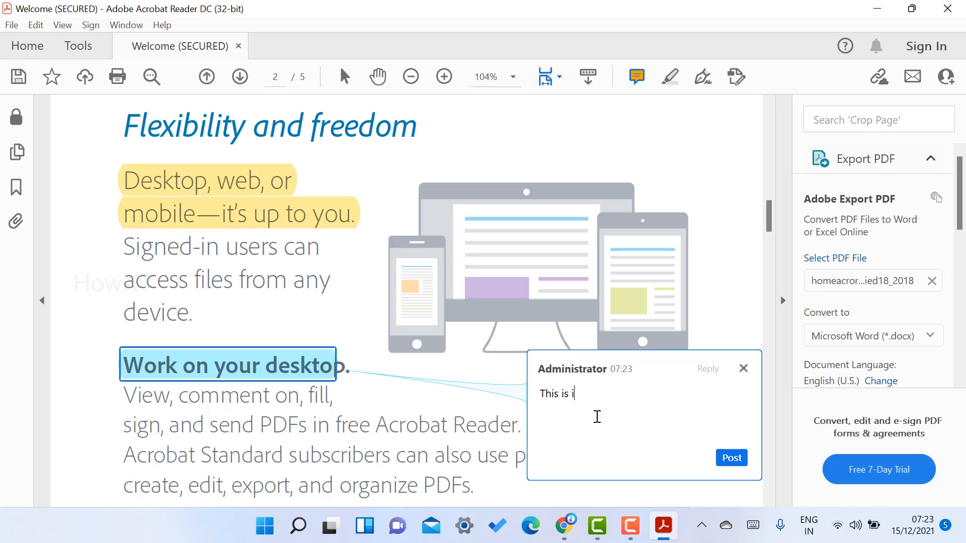
pyautogui.write('mpor')
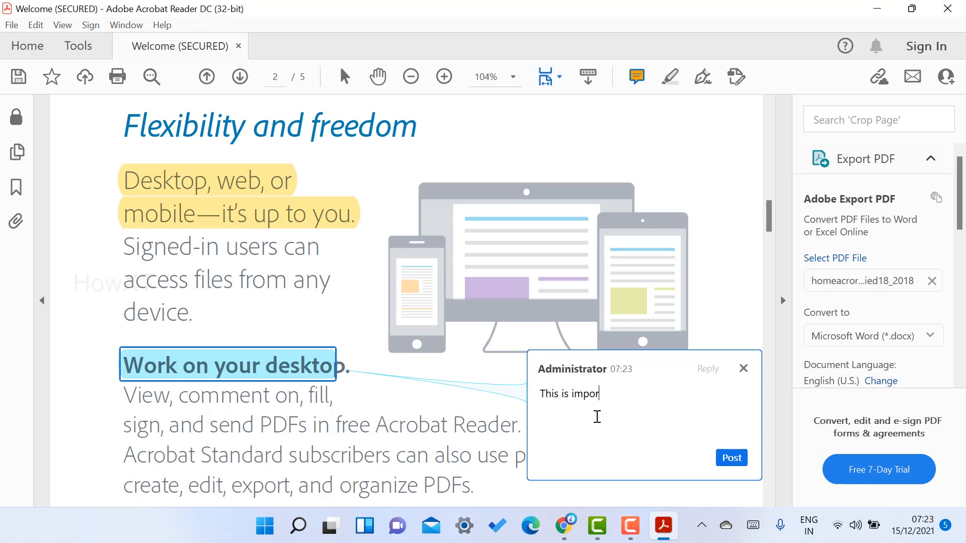
pyautogui.click(730, 458)
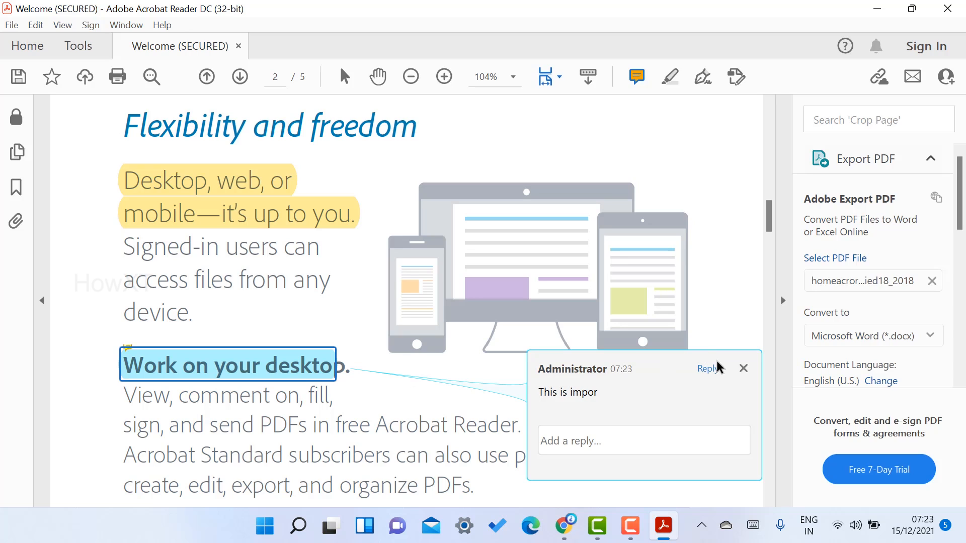
pyautogui.click(744, 368)
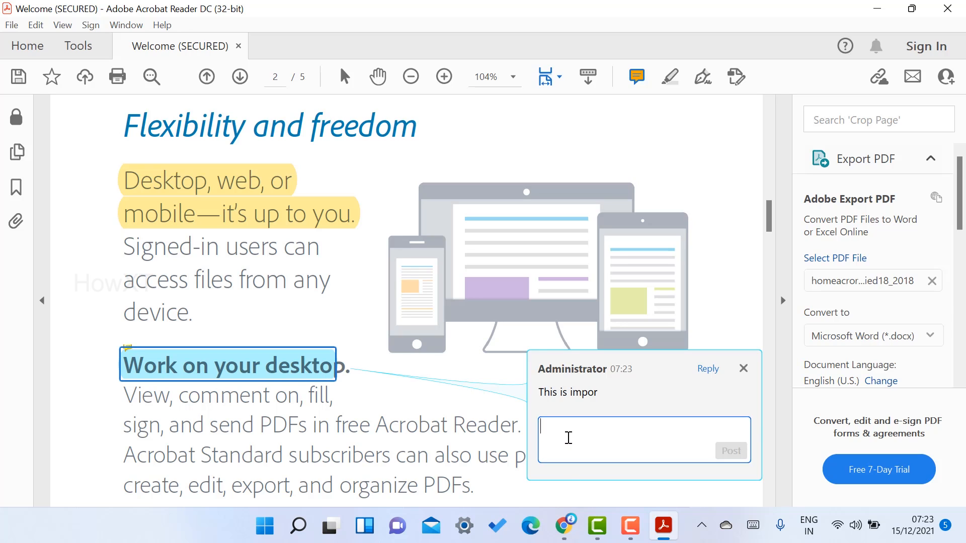
pyautogui.write('yes')
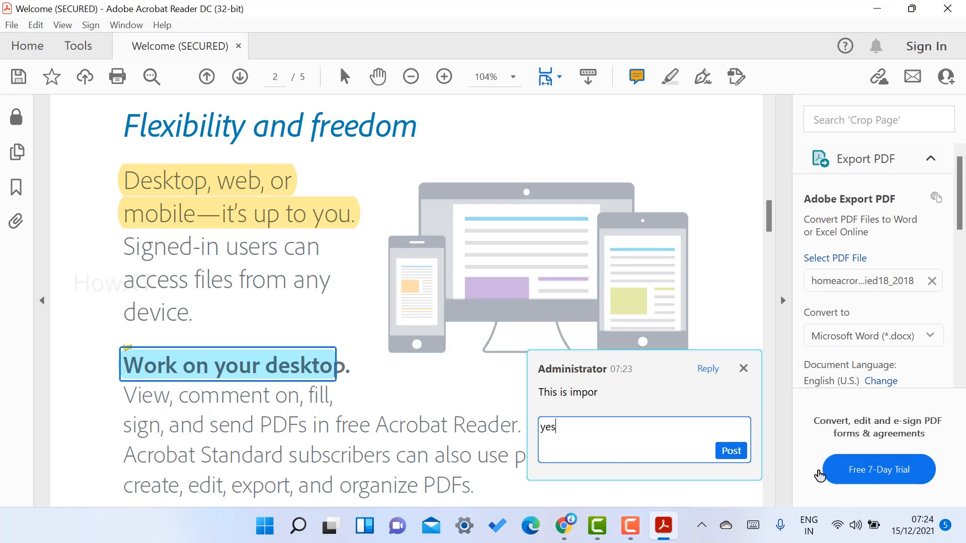
pyautogui.click(731, 451)
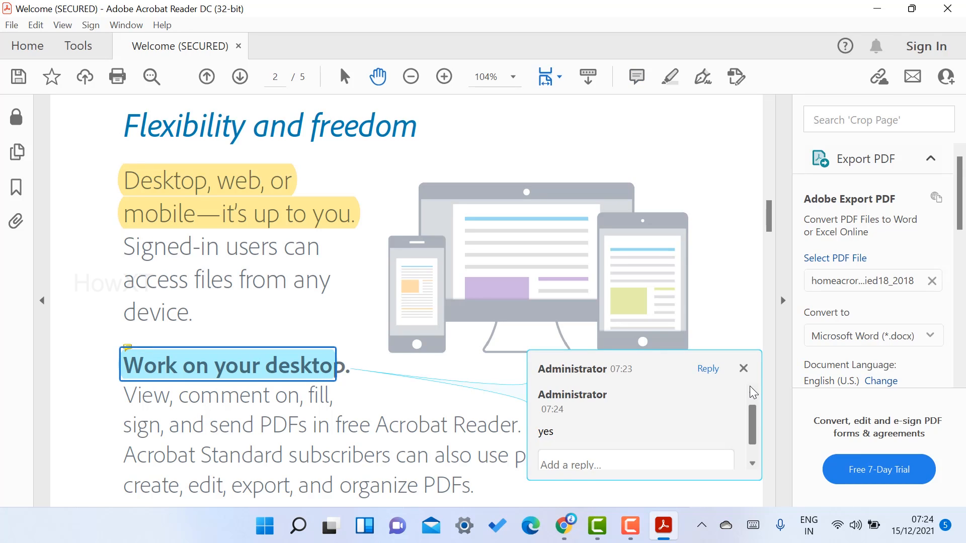